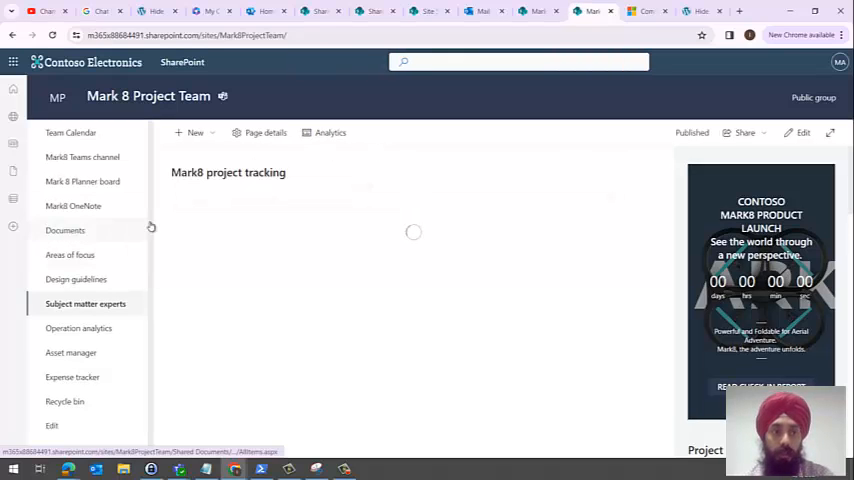
Step: Go to the Documents library of the Mark 8 Project Team site
left_click(64, 230)
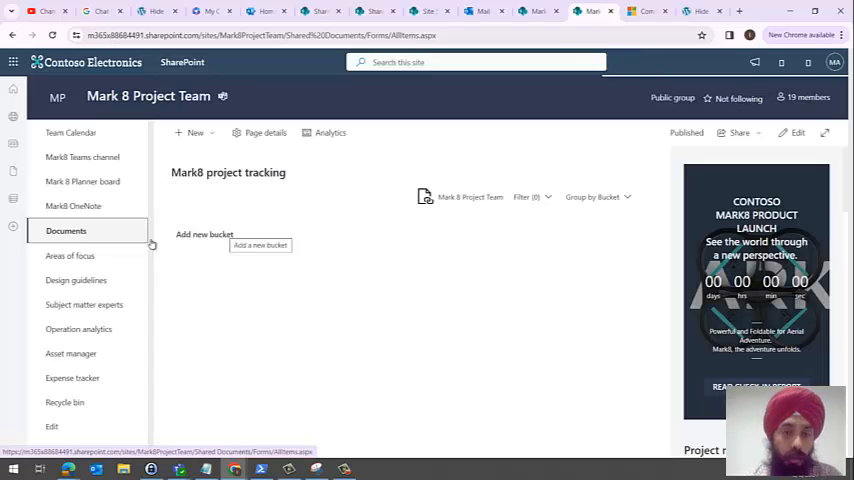
left_click(66, 232)
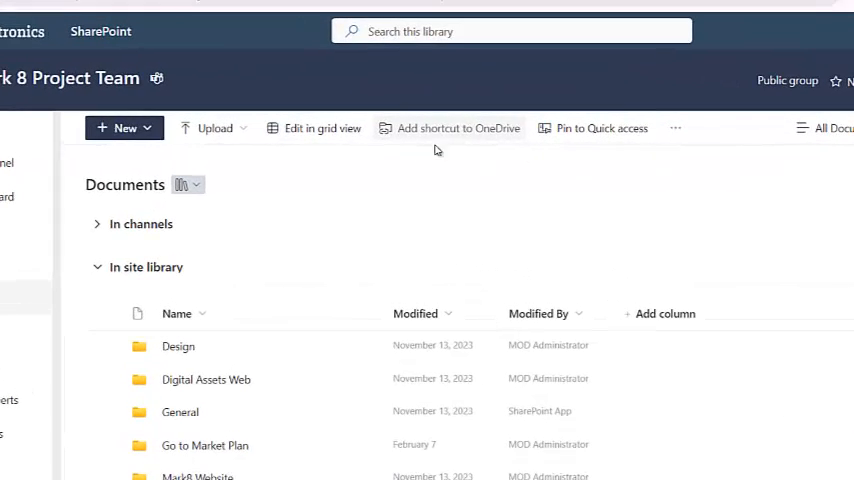
mouse_move(444, 148)
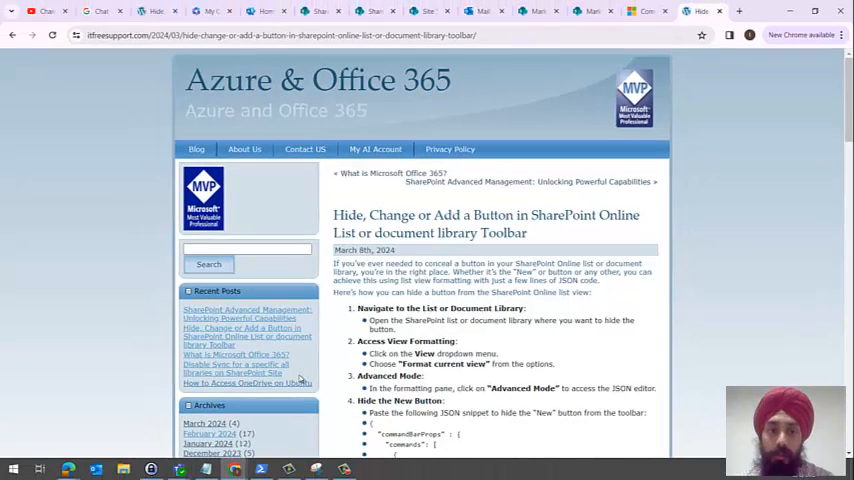
mouse_move(224, 368)
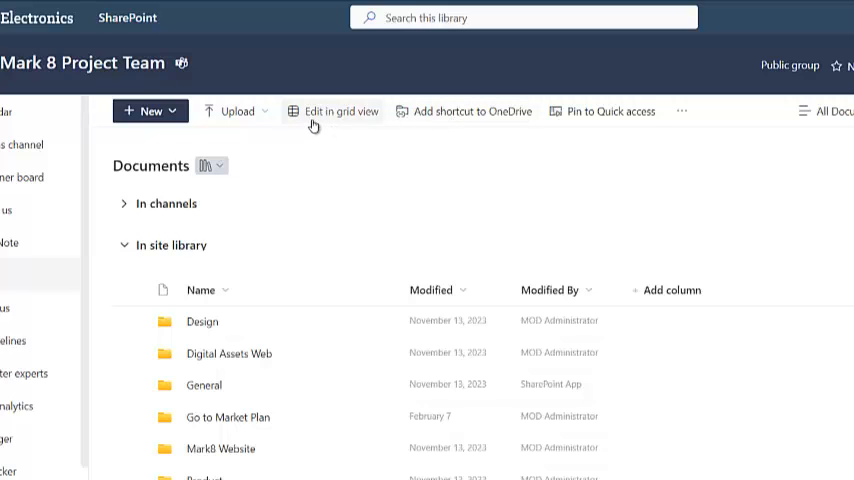
mouse_move(580, 120)
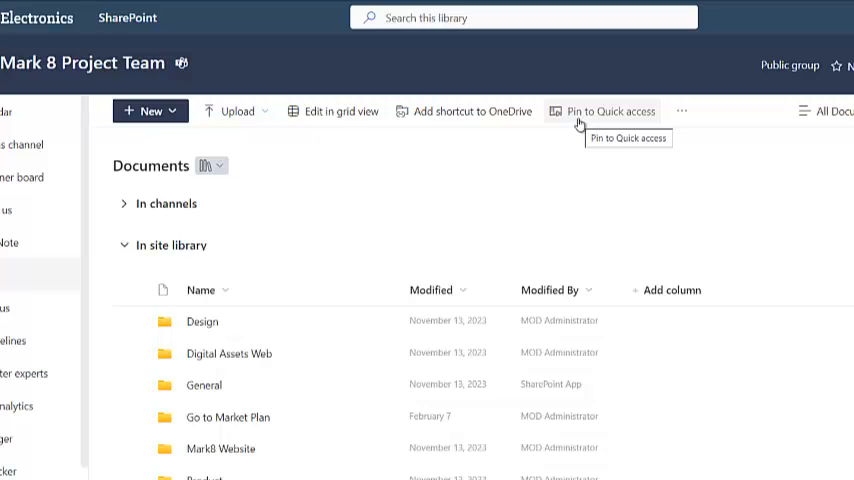
mouse_move(684, 112)
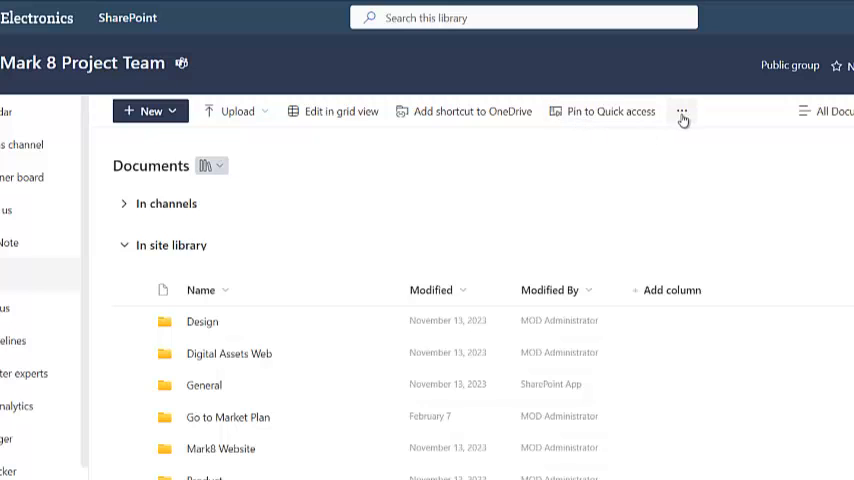
mouse_move(150, 112)
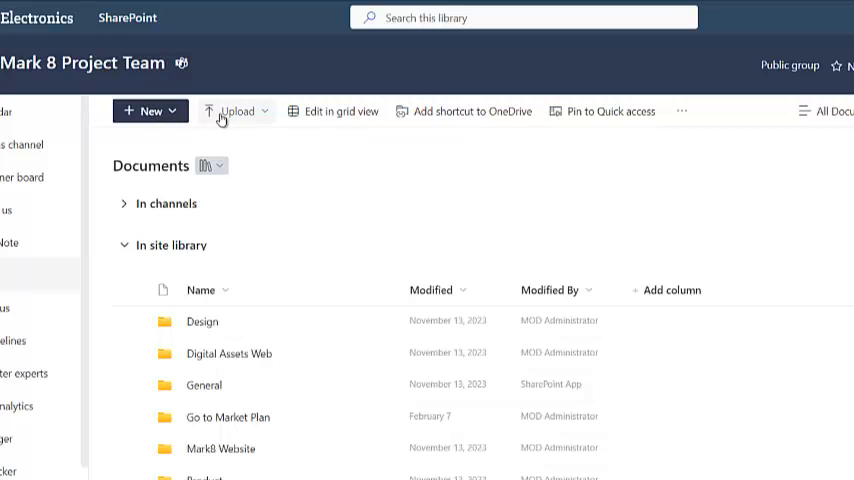
mouse_move(688, 112)
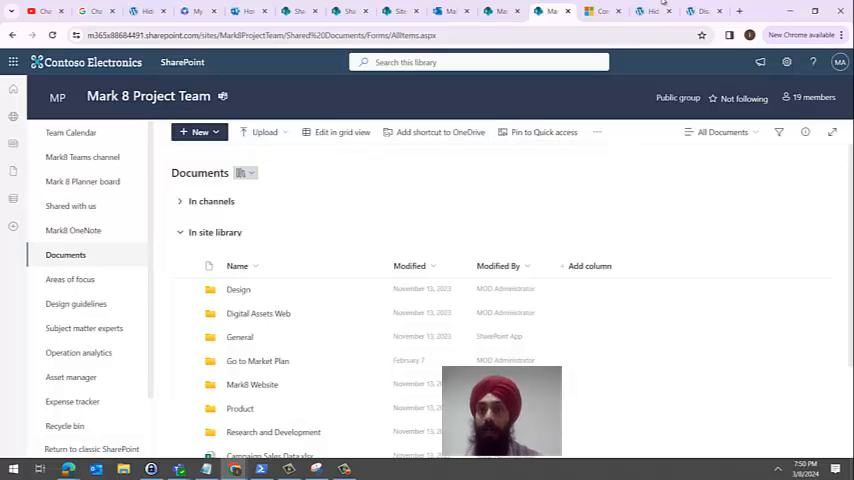
Step: Show the All Documents view choices, including Format current view
left_click(660, 16)
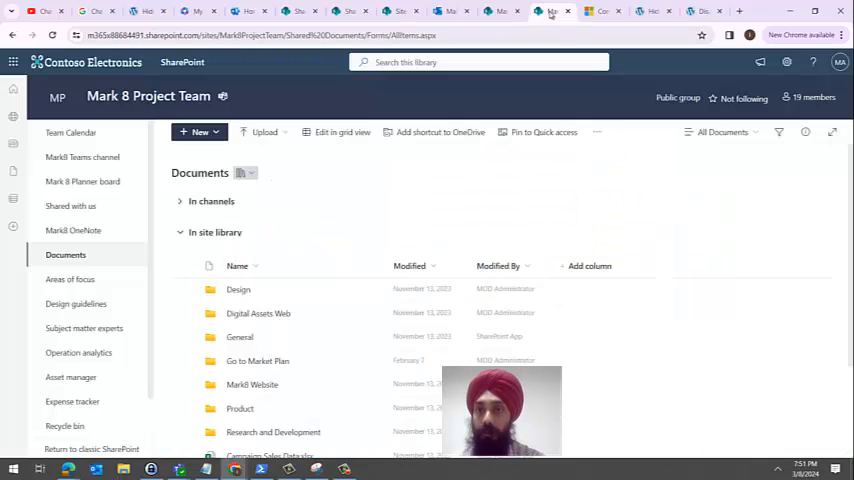
mouse_move(304, 228)
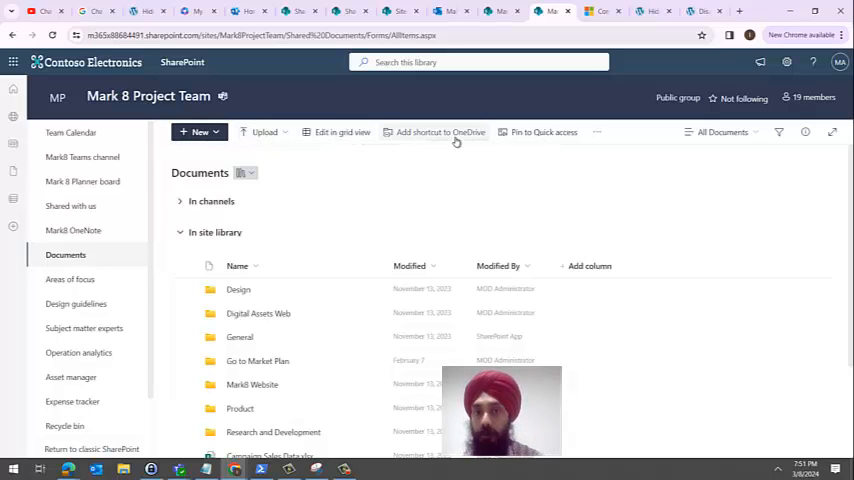
mouse_move(460, 136)
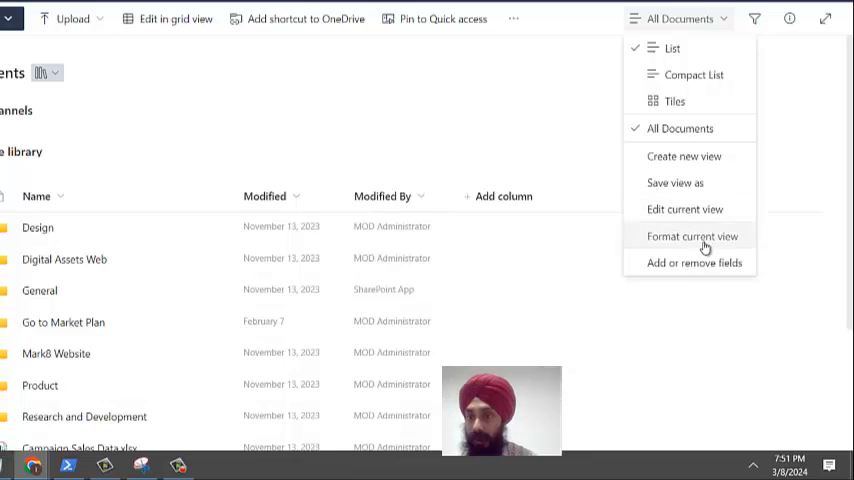
mouse_move(704, 244)
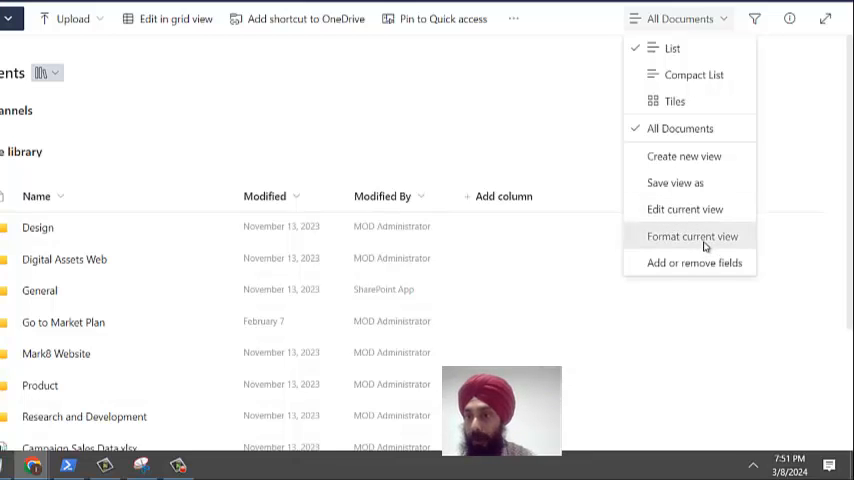
Step: Enter Format current view and switch the formatting pane to Advanced mode
left_click(692, 236)
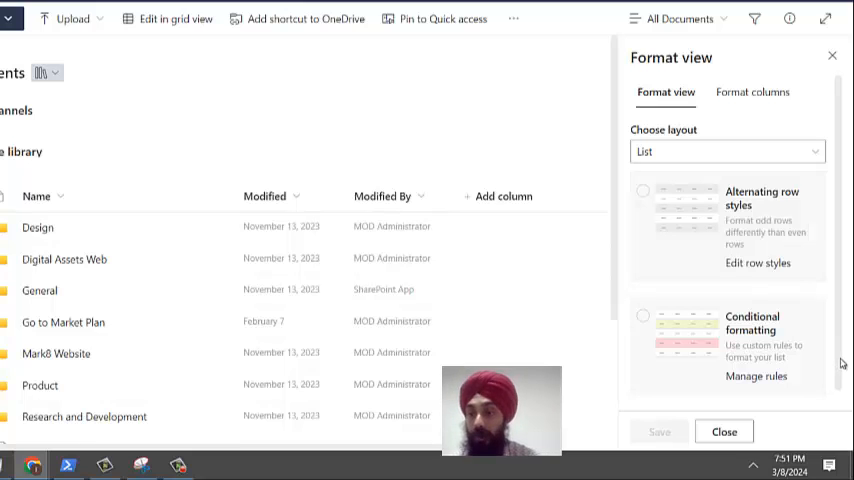
scroll("down", 3)
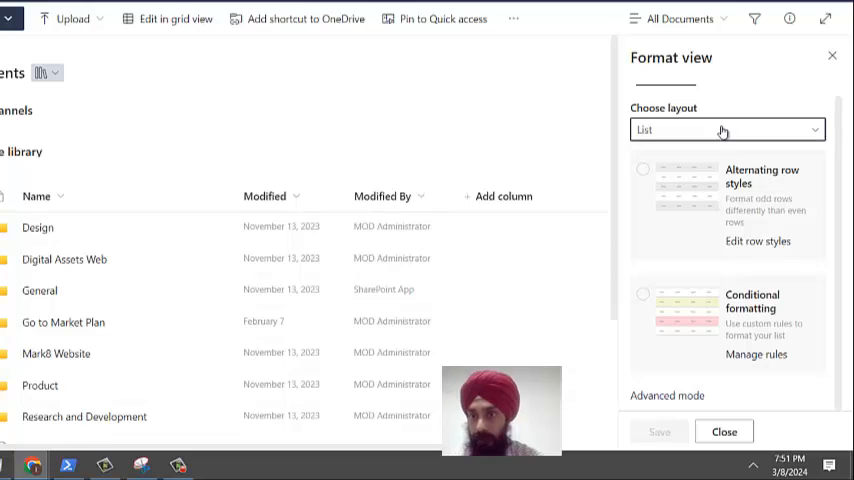
left_click(724, 128)
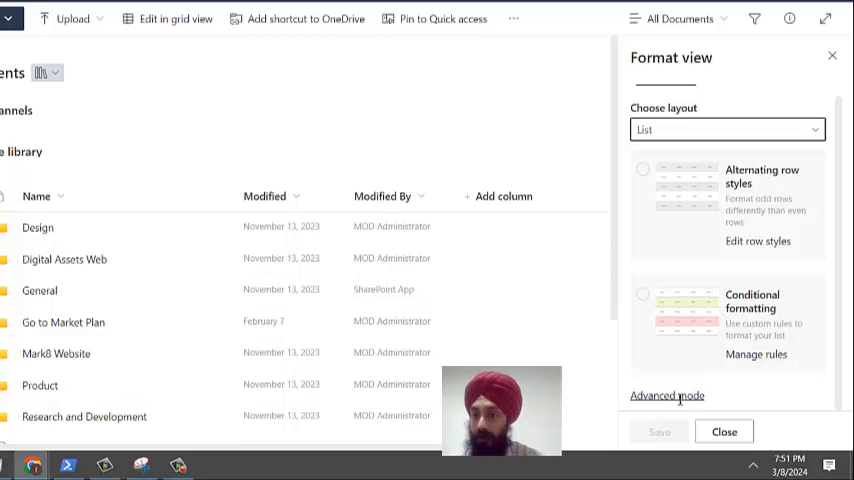
left_click(662, 396)
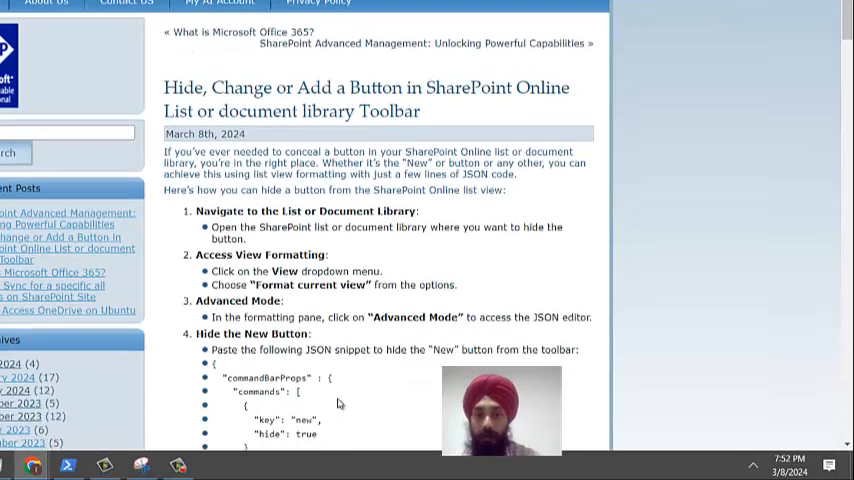
Step: Select the blog's commandBarProps snippet that hides the New command for copying
scroll("down", 3)
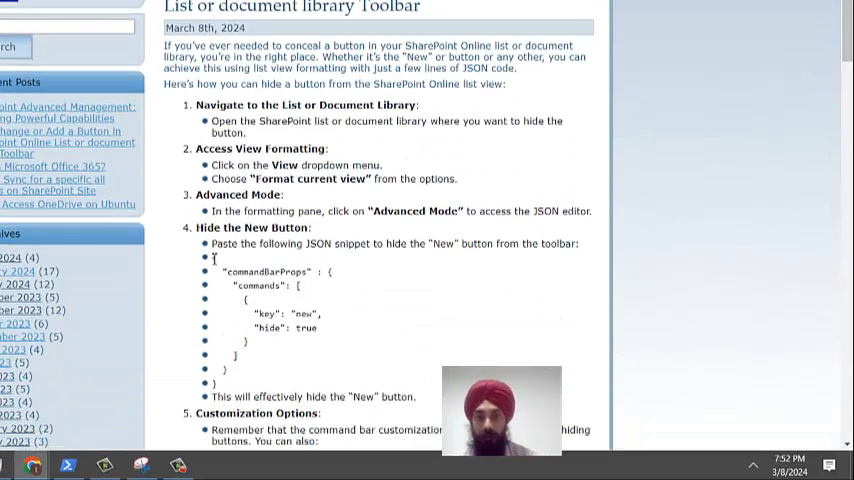
left_click_drag(216, 260, 234, 370)
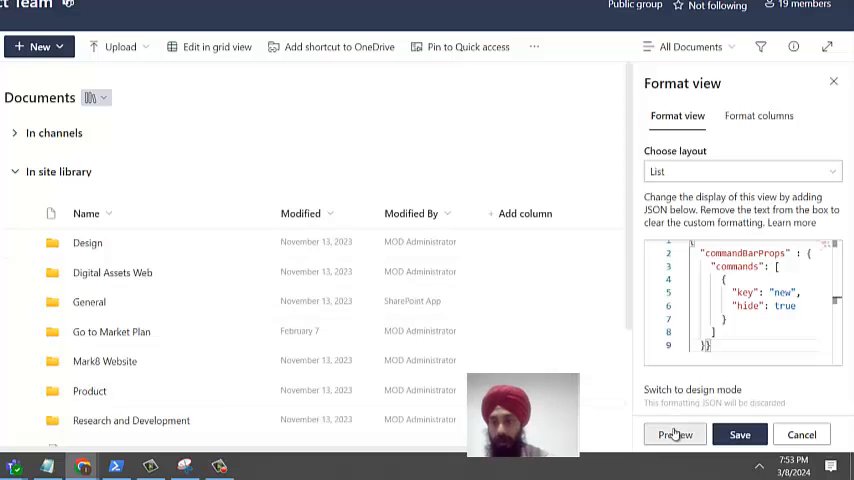
Step: Preview the library command bar with New hidden so it begins with Upload
left_click(676, 434)
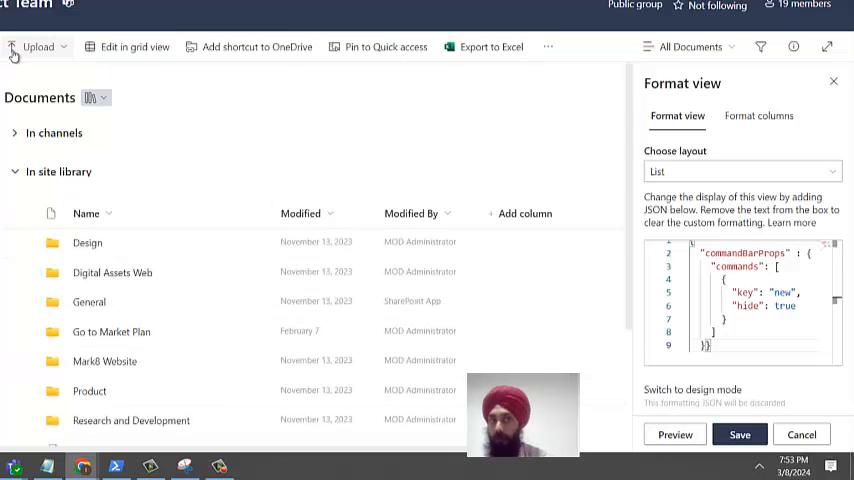
mouse_move(30, 56)
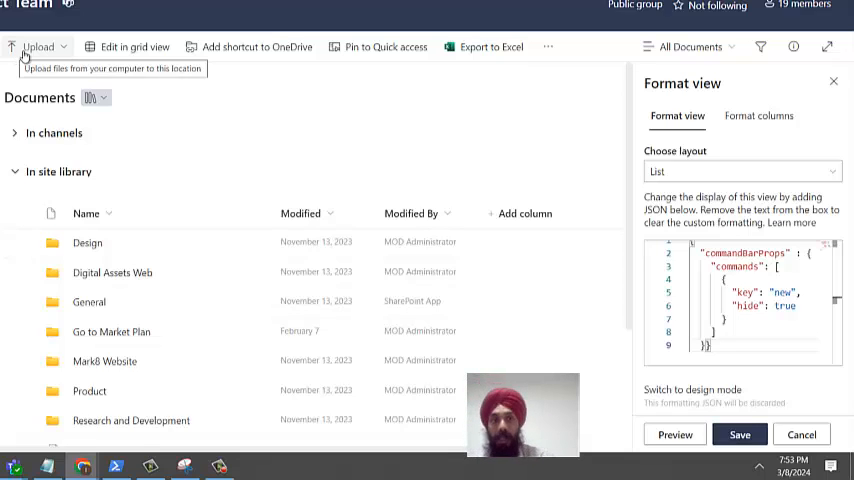
mouse_move(208, 52)
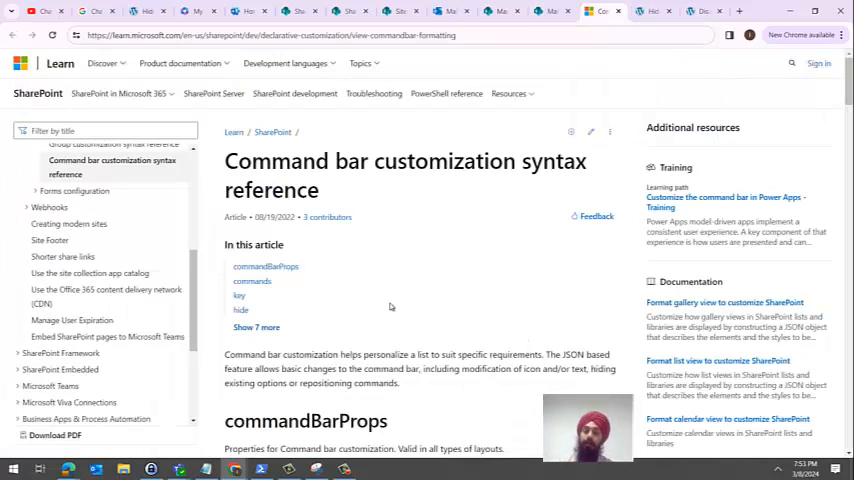
Step: Scroll the Microsoft Learn command bar reference to the key list and select a command key name
scroll("down", 3)
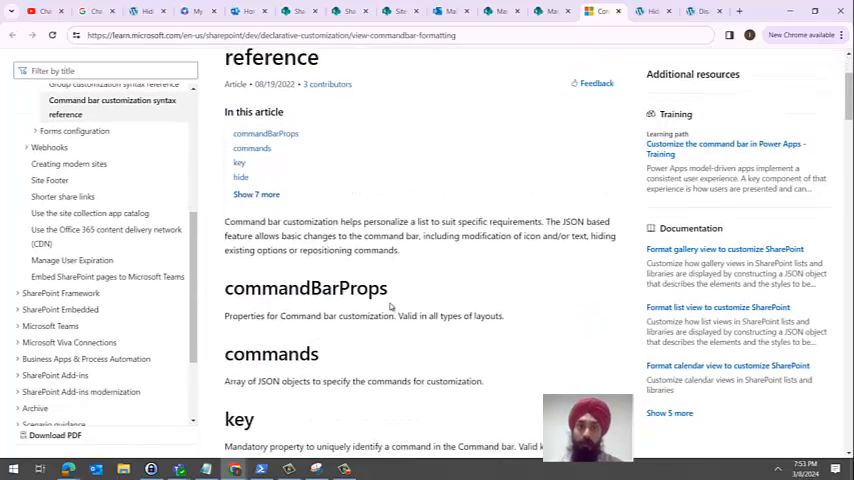
scroll("down", 3)
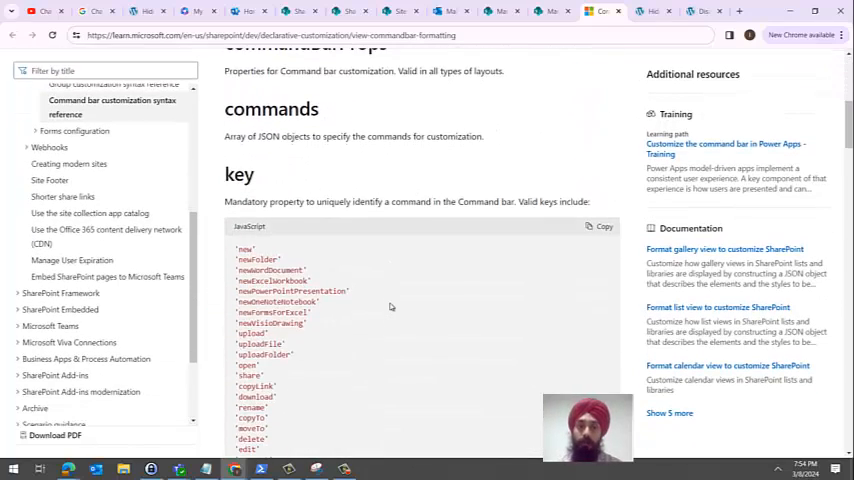
scroll("down", 3)
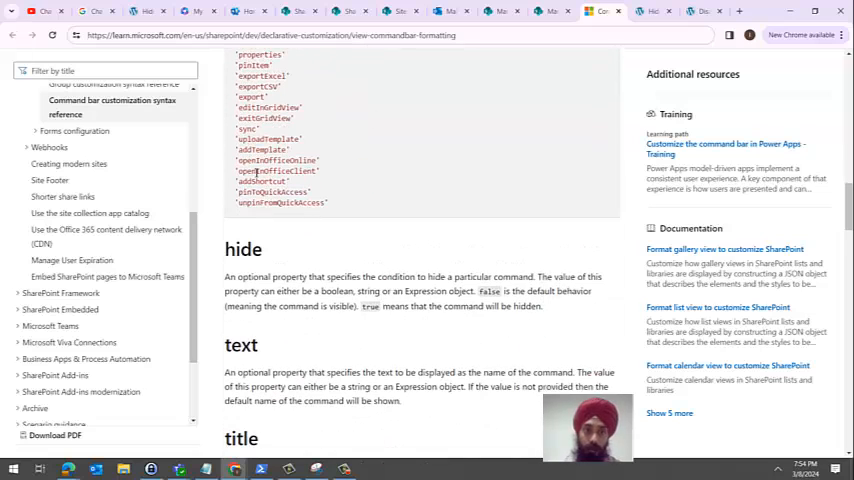
double_click(260, 180)
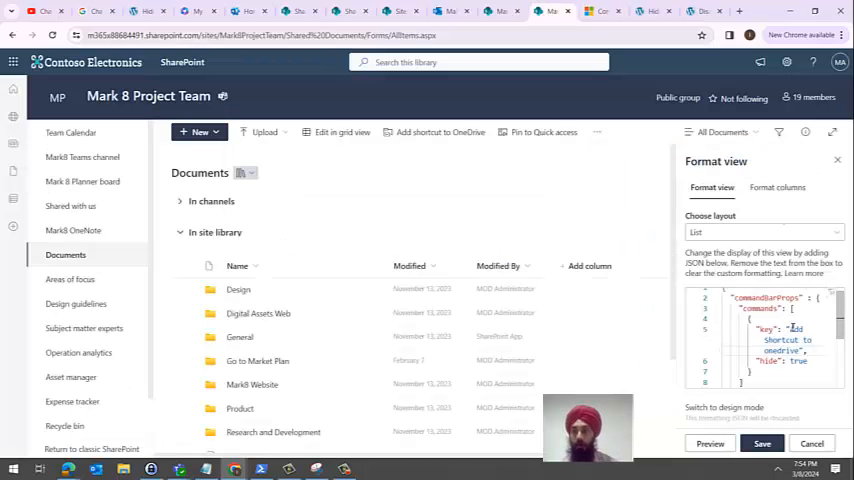
Step: Select the key value in the Format view JSON to replace it with the copied command key
double_click(764, 328)
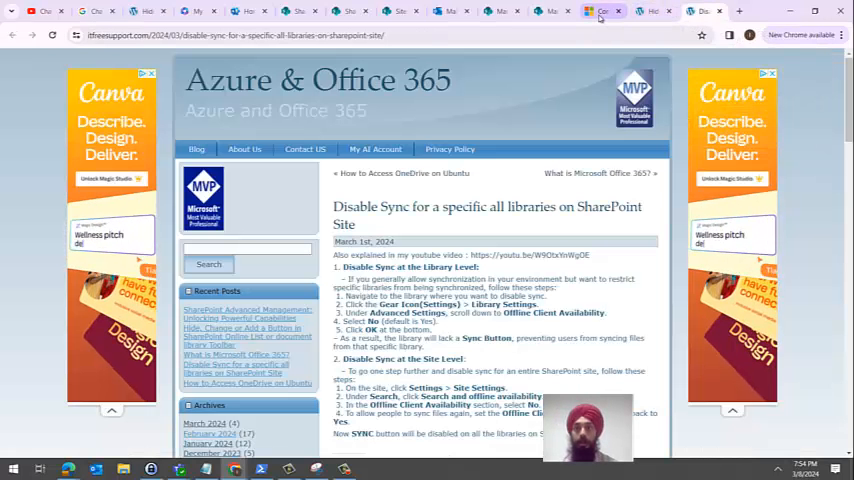
Step: Copy Microsoft's sample command bar JSON hiding New and renaming editInGridView to Quick edit
left_click(596, 12)
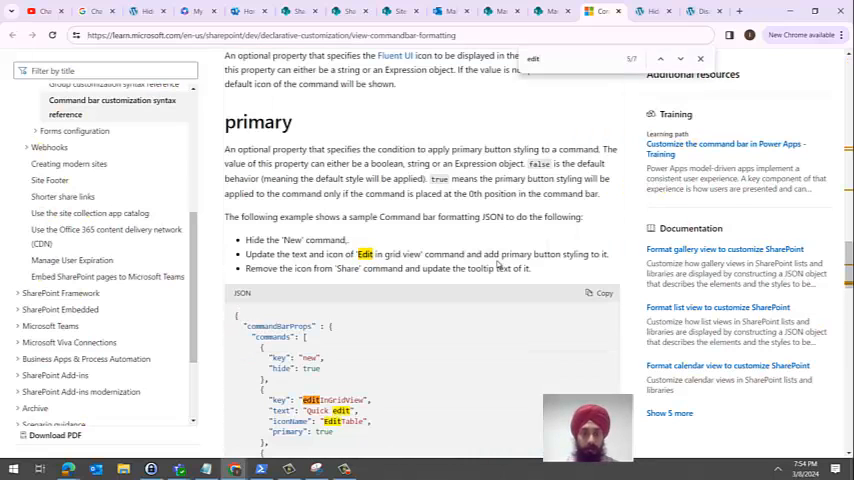
left_click(668, 56)
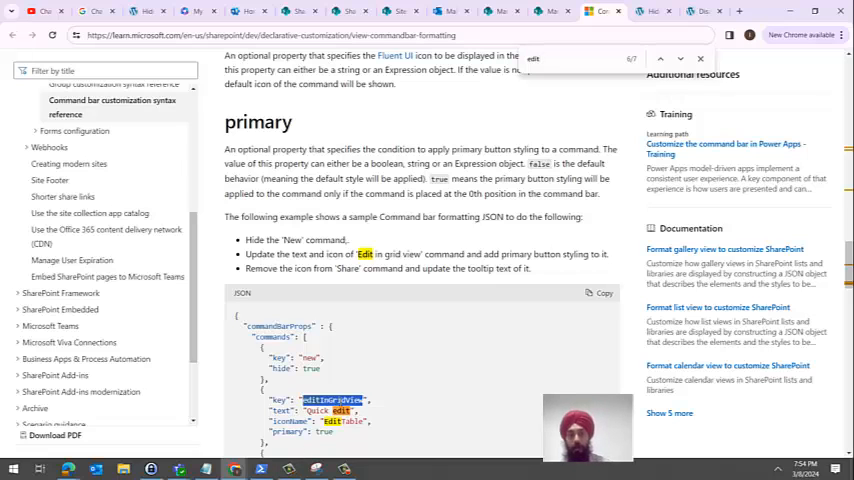
scroll("down", 3)
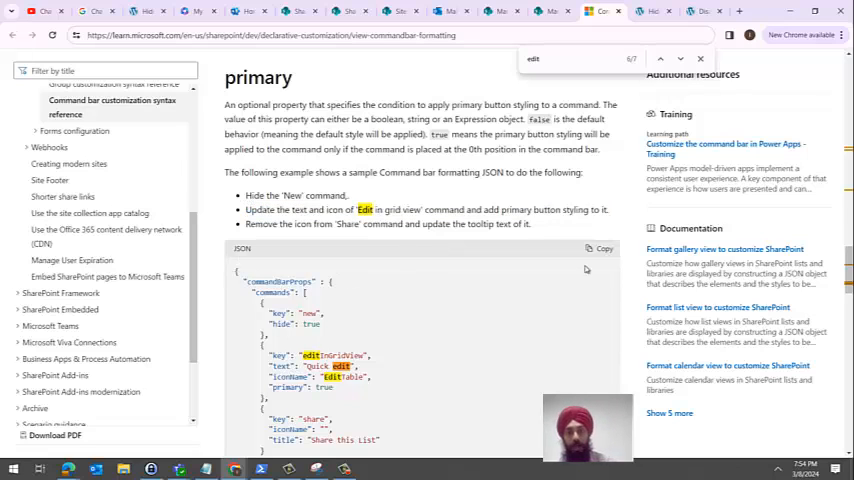
left_click(600, 248)
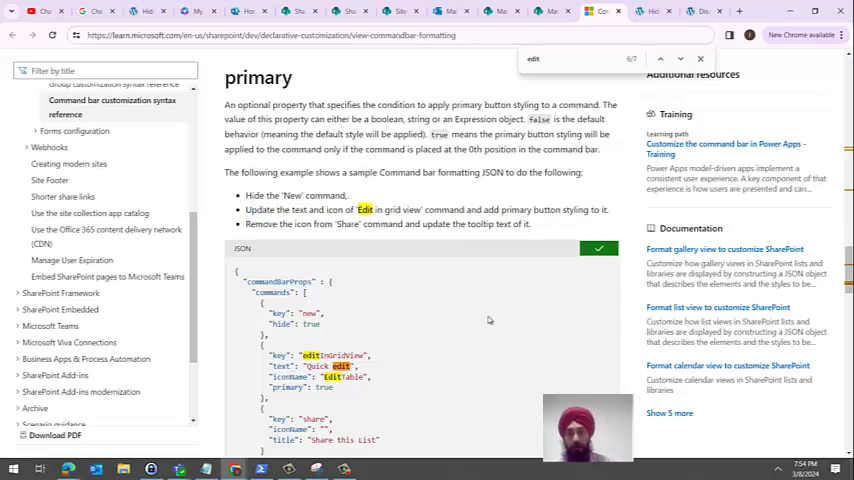
scroll("down", 3)
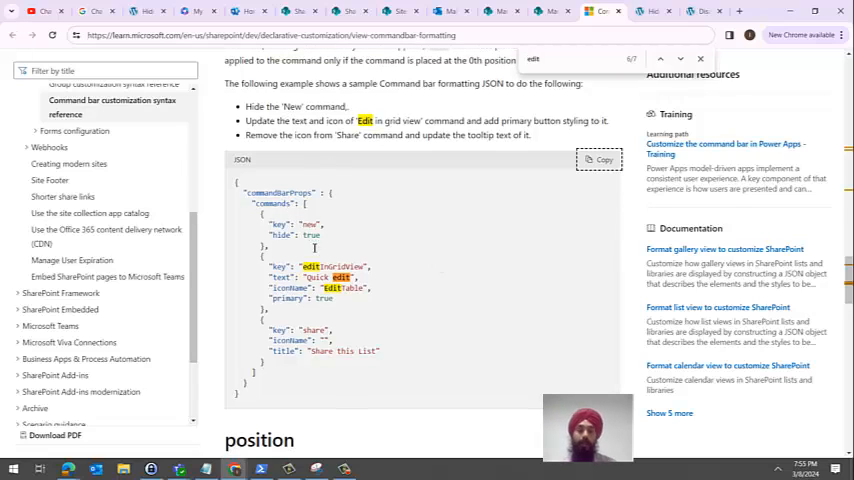
mouse_move(316, 266)
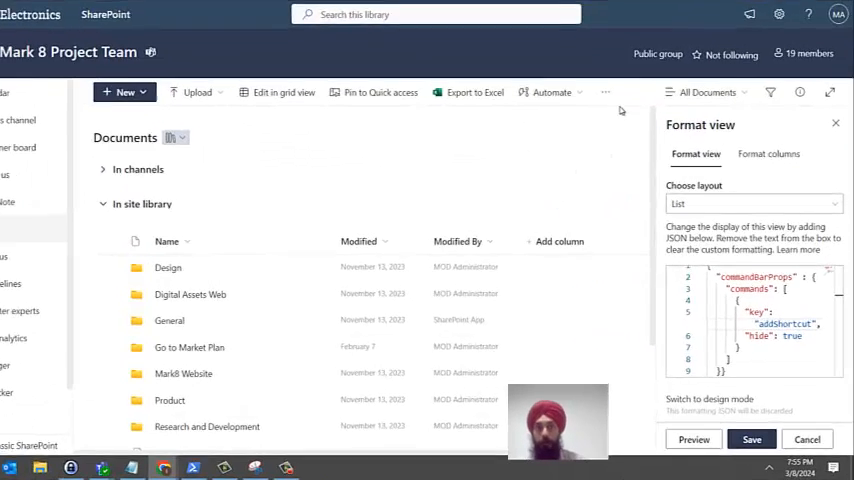
Step: Replace the existing Format view JSON with the copied sample and preview the toolbar
left_click(608, 92)
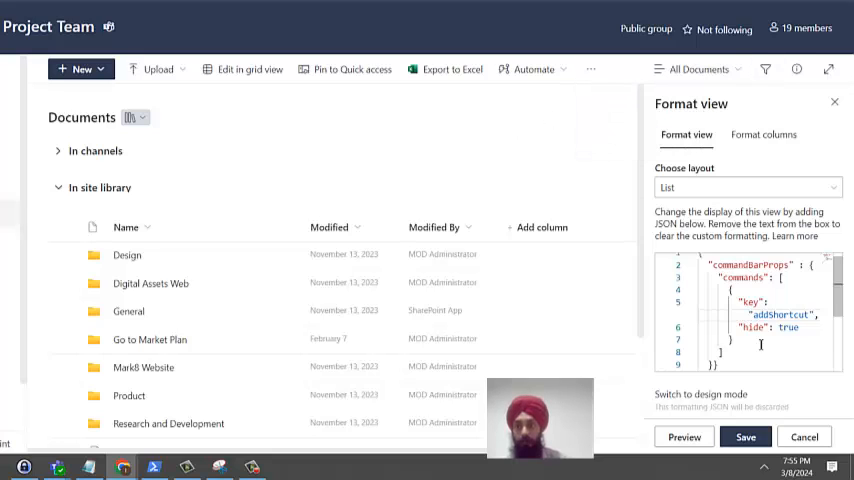
key("ctrl+a")
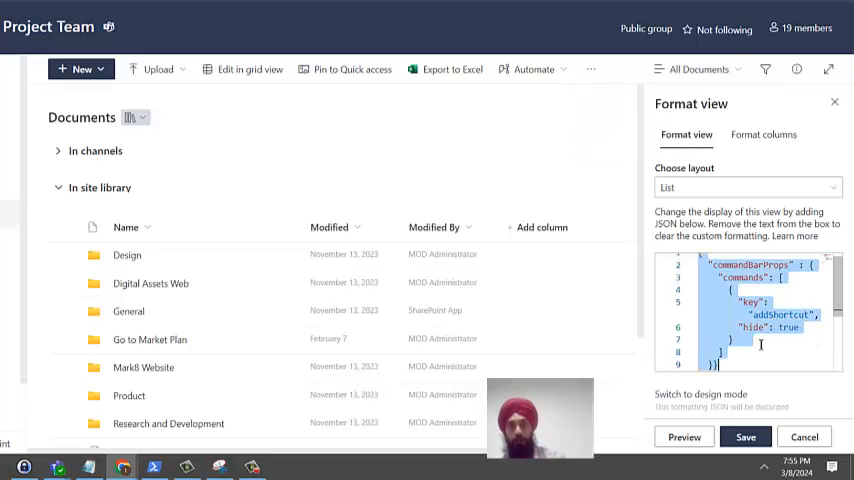
scroll("down", 3)
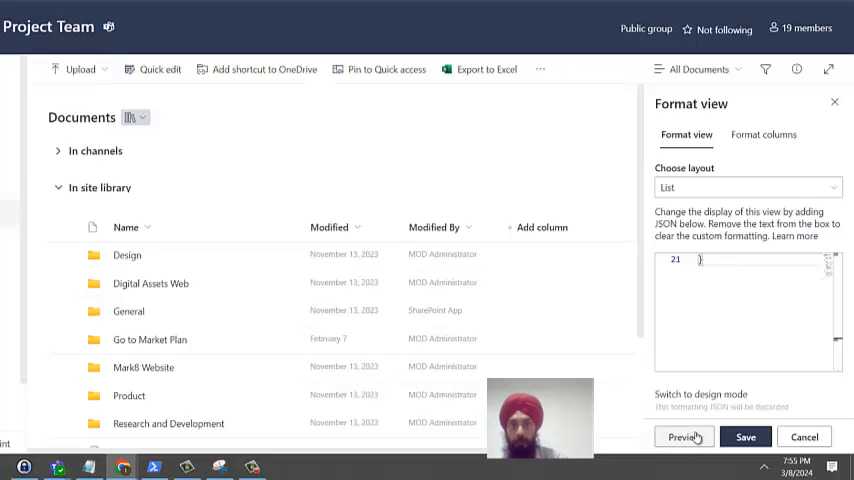
mouse_move(248, 84)
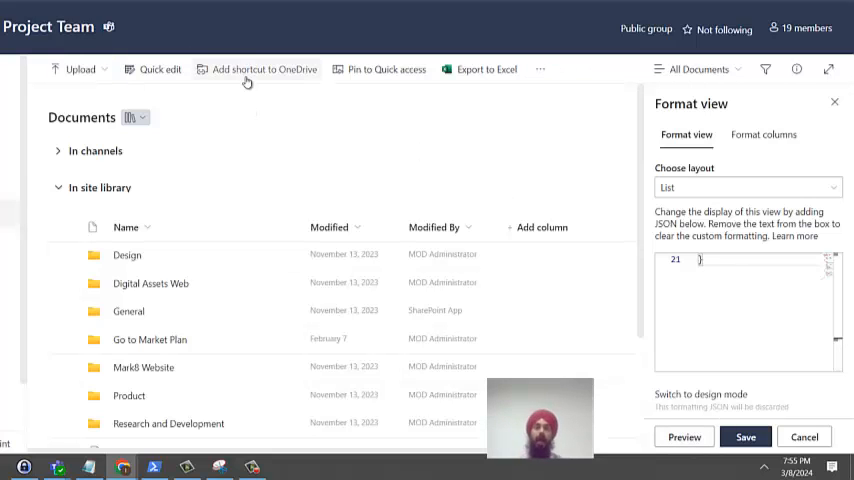
mouse_move(248, 80)
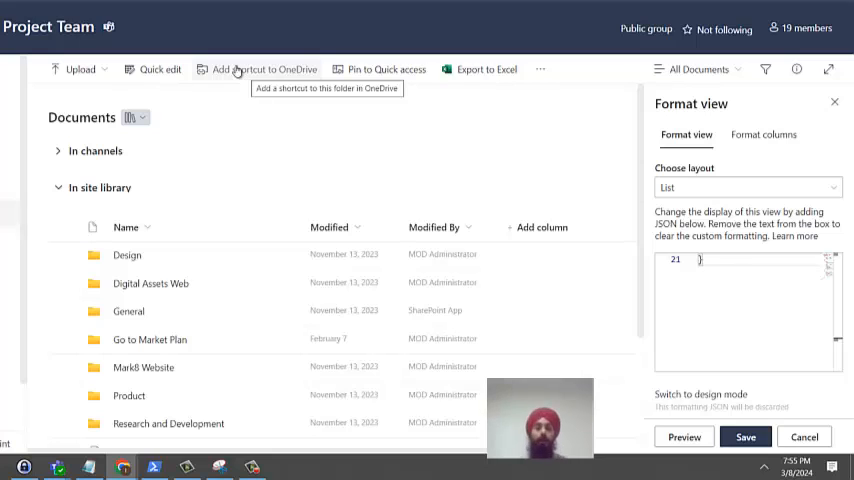
mouse_move(324, 140)
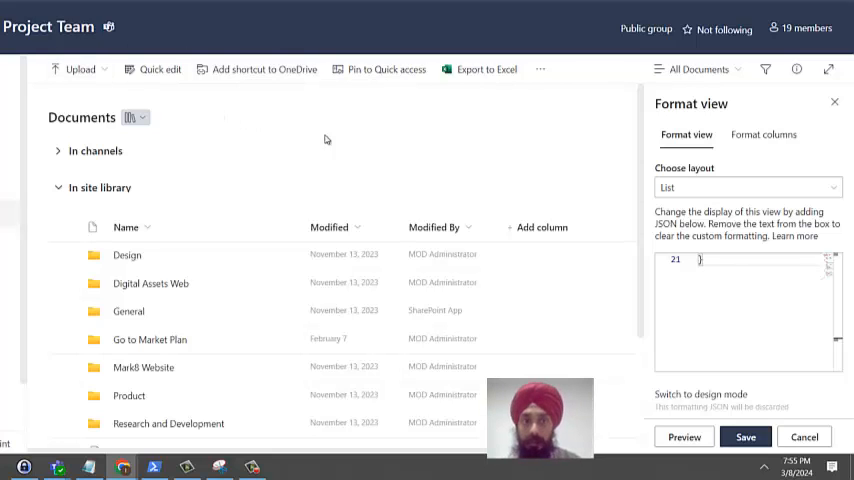
mouse_move(148, 76)
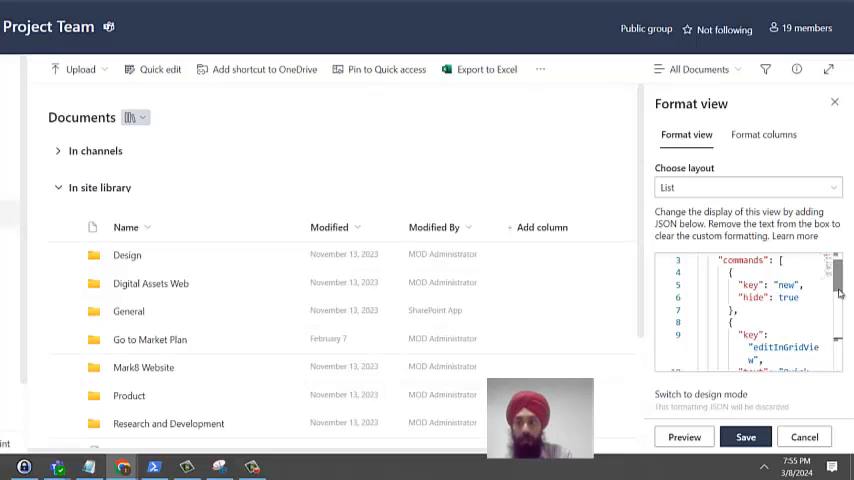
Step: Adjust the Quick edit icon name and delete the share command entry from the JSON
scroll("down", 3)
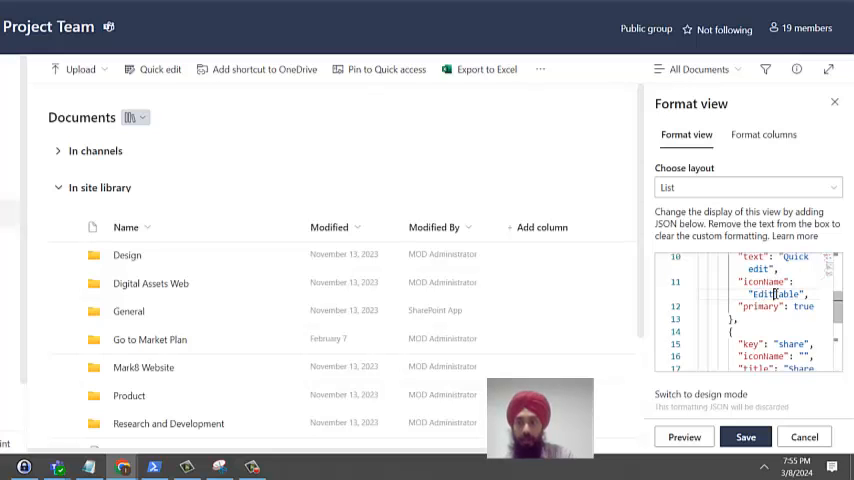
double_click(772, 292)
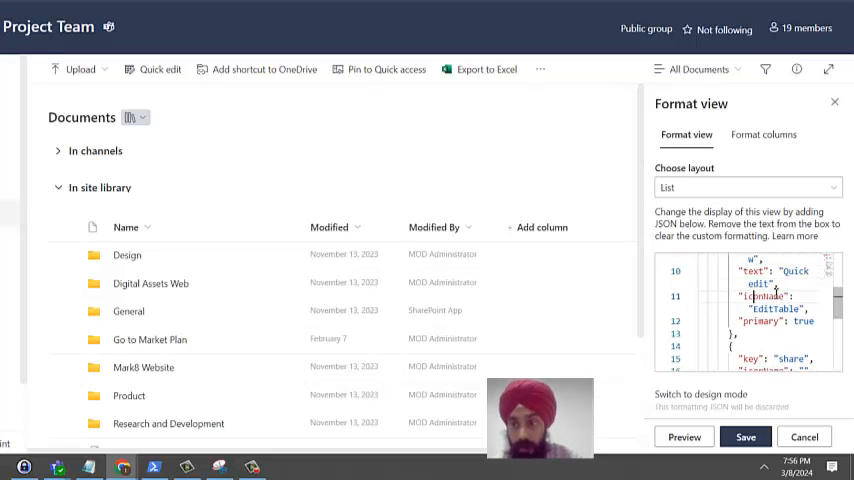
double_click(776, 318)
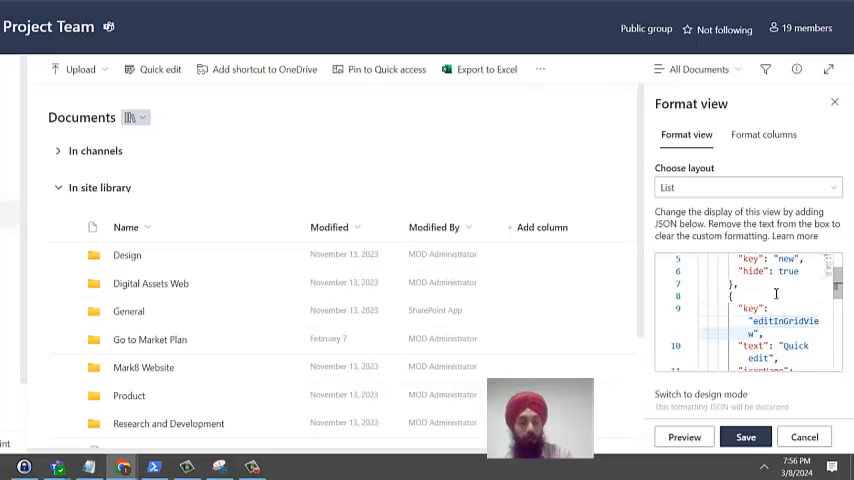
scroll("down", 3)
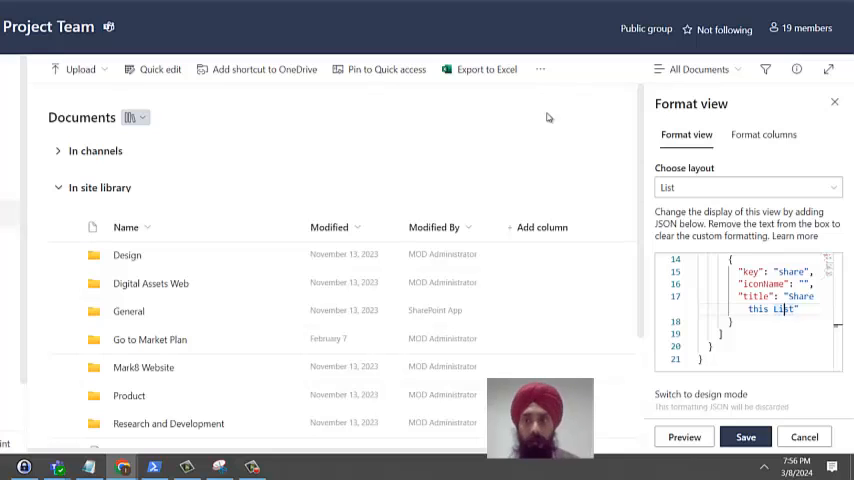
mouse_move(560, 122)
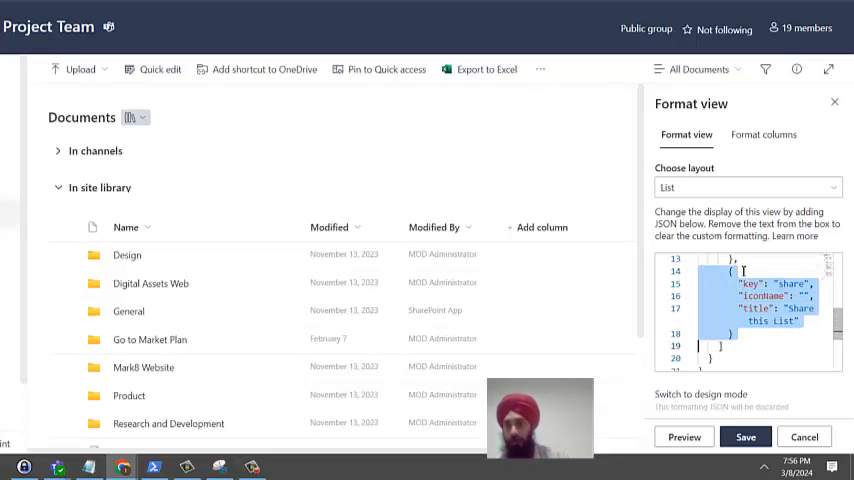
key("Delete")
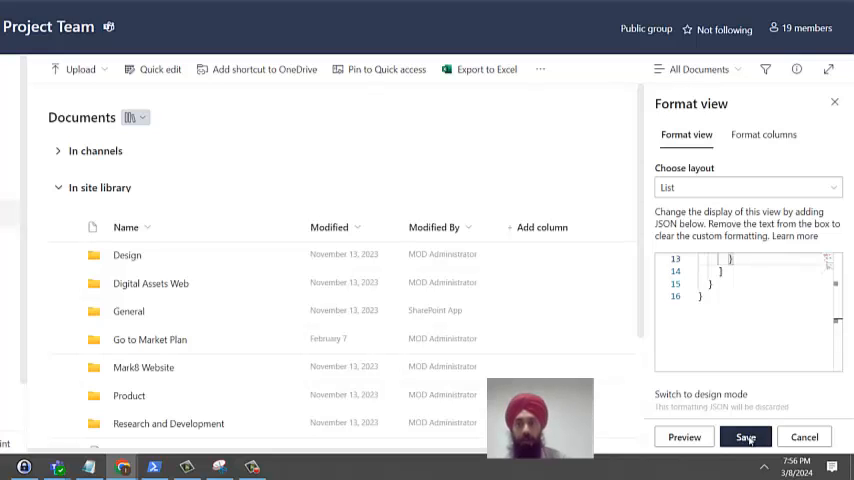
Step: Save the view formatting, then go to the site contents page via Settings
left_click(748, 436)
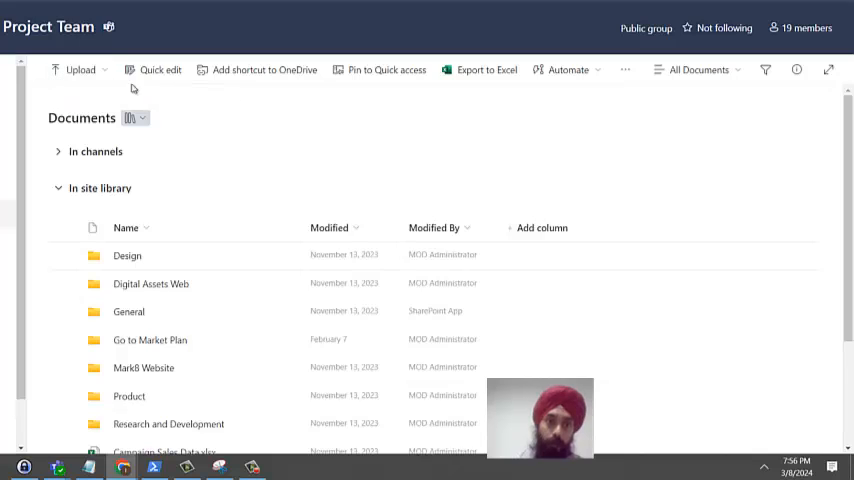
mouse_move(160, 70)
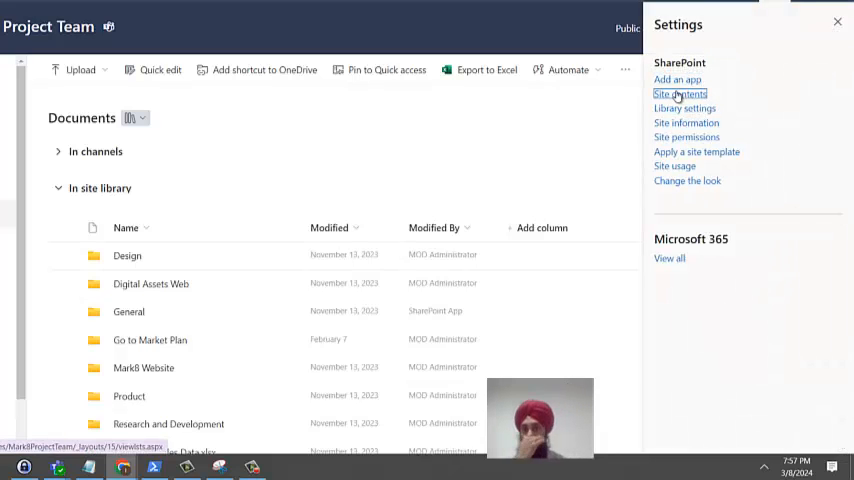
left_click(692, 94)
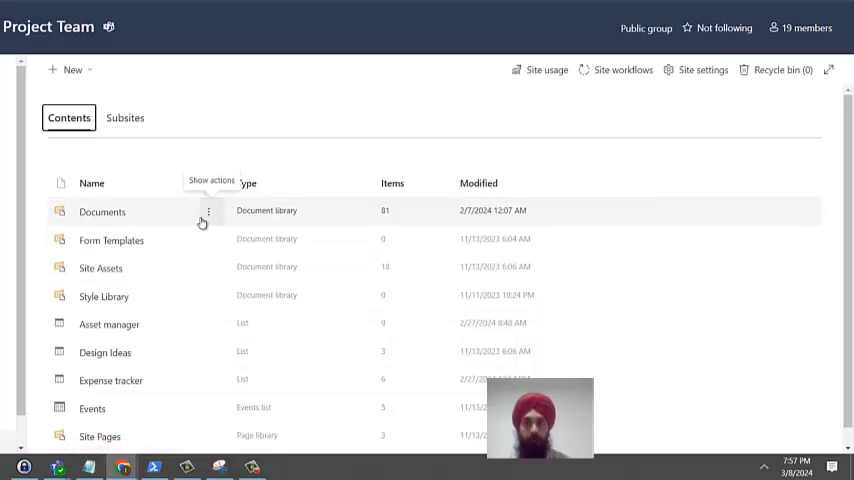
mouse_move(104, 296)
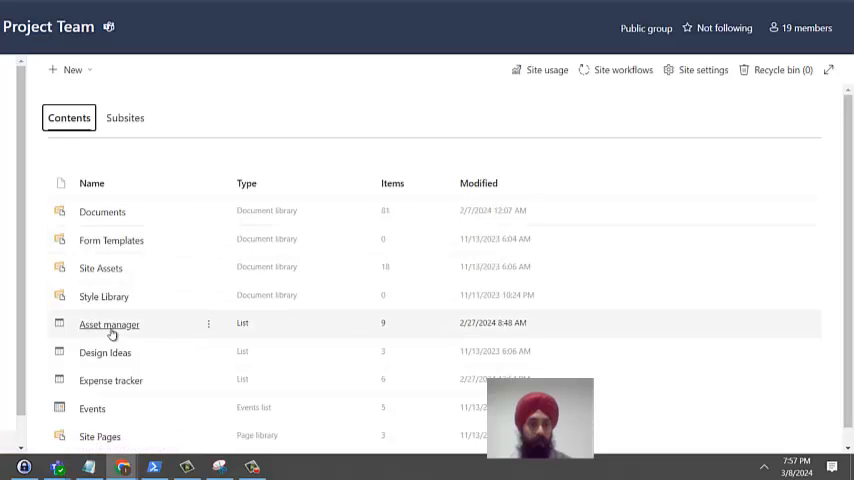
Step: Apply the sample command bar JSON to the Asset manager list view in Advanced mode
left_click(108, 324)
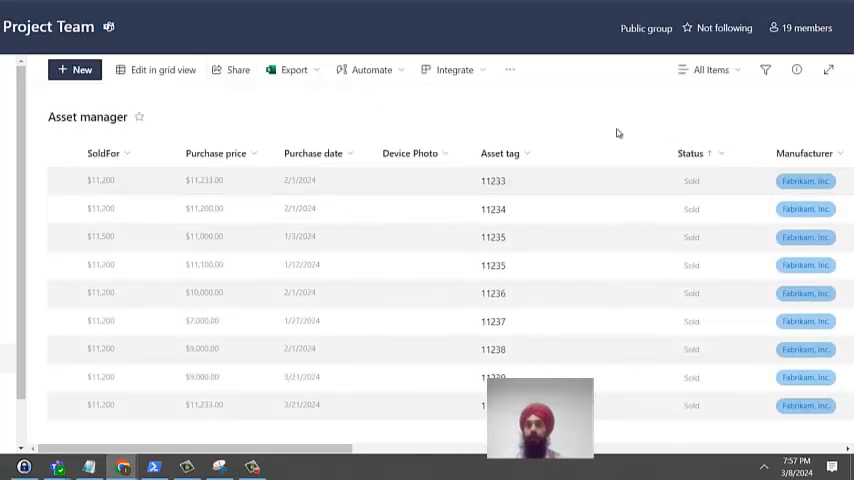
mouse_move(702, 30)
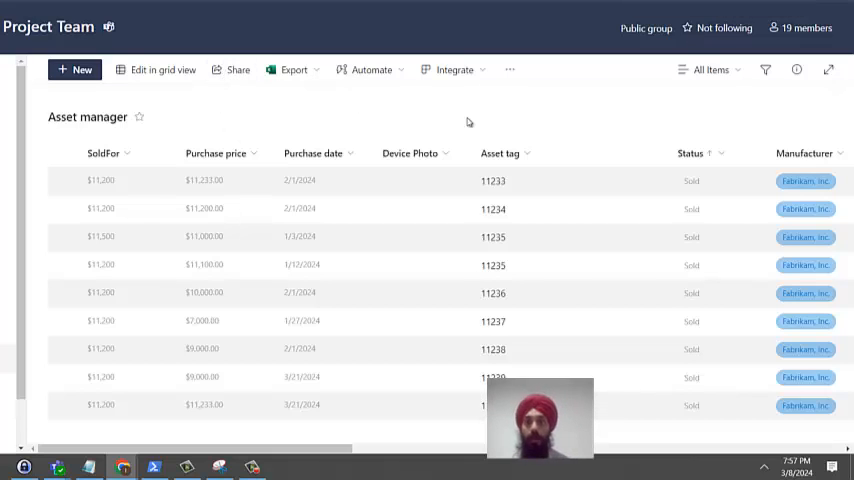
left_click(712, 68)
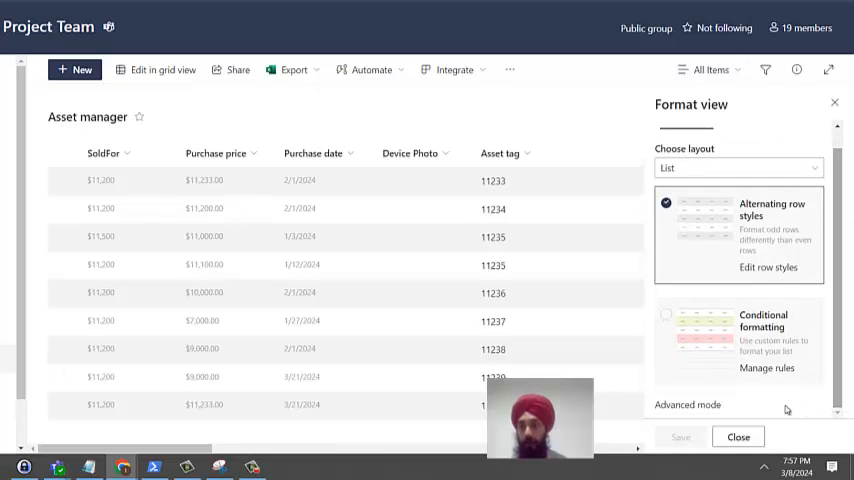
left_click(684, 404)
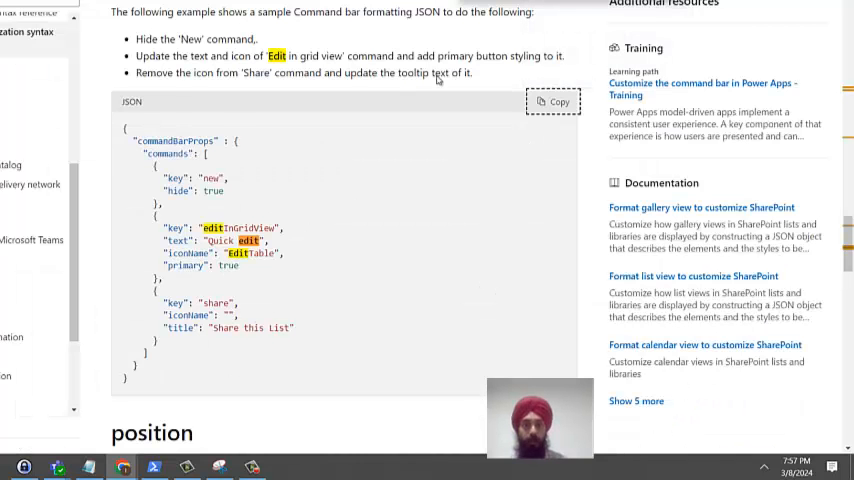
left_click(552, 100)
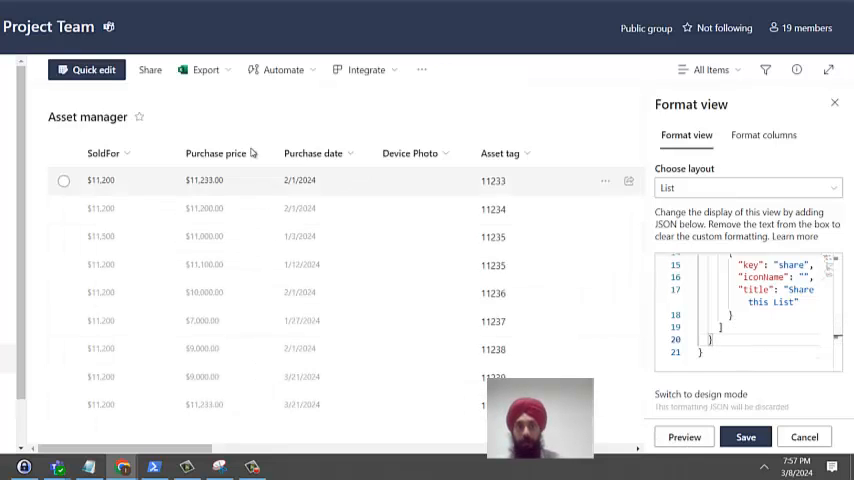
mouse_move(152, 68)
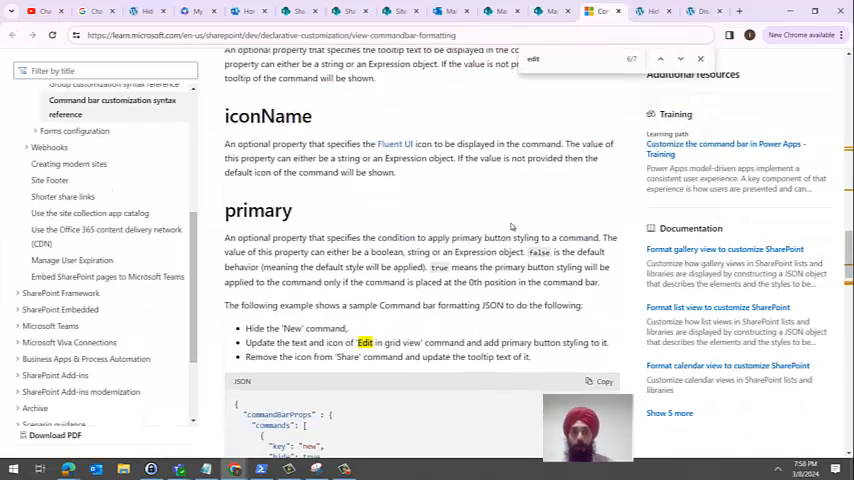
scroll("down", 3)
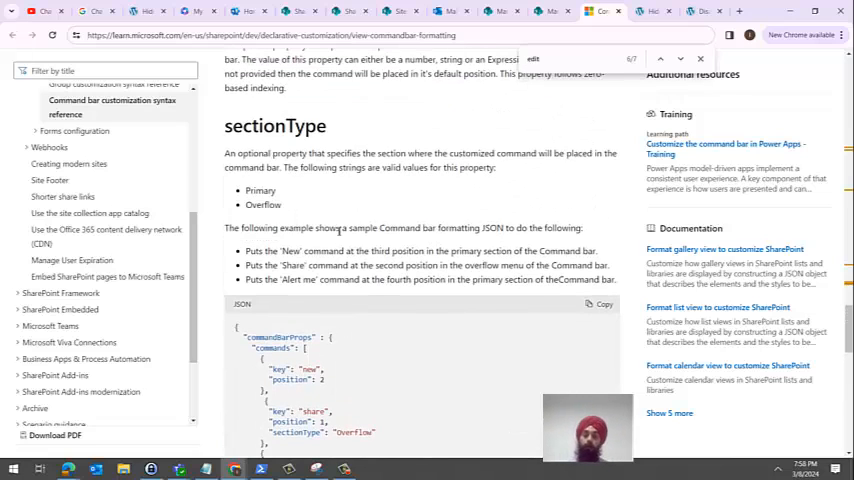
scroll("down", 3)
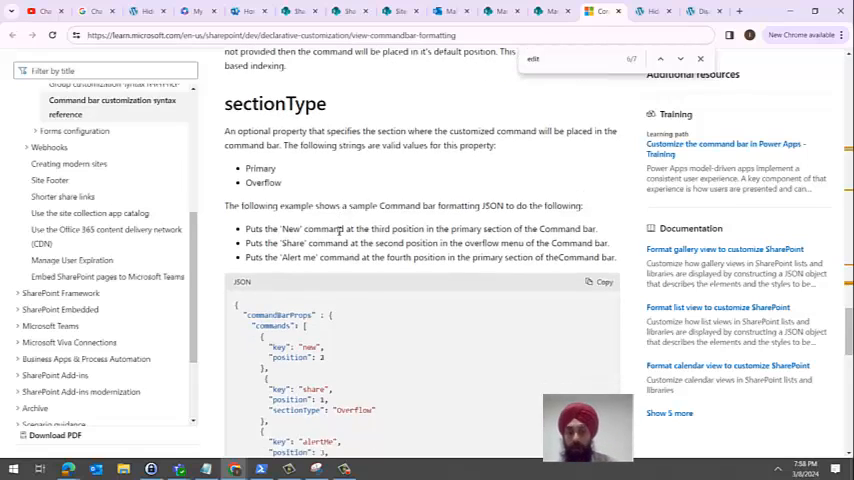
scroll("down", 3)
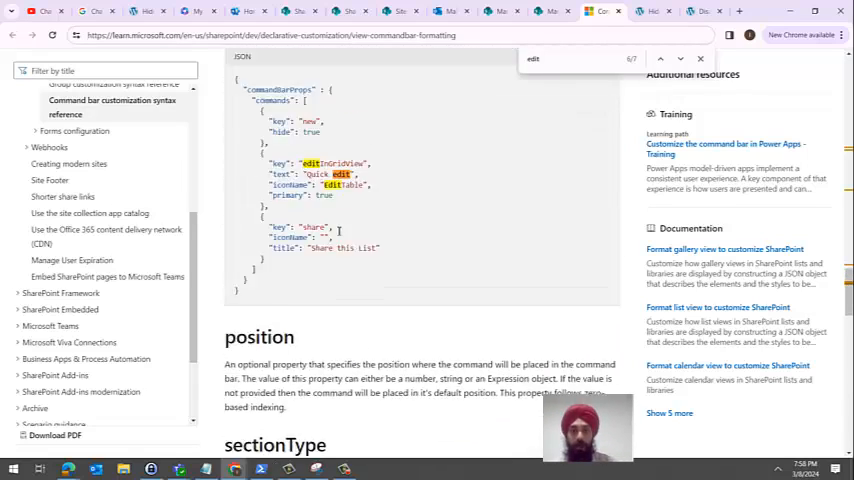
scroll("down", 3)
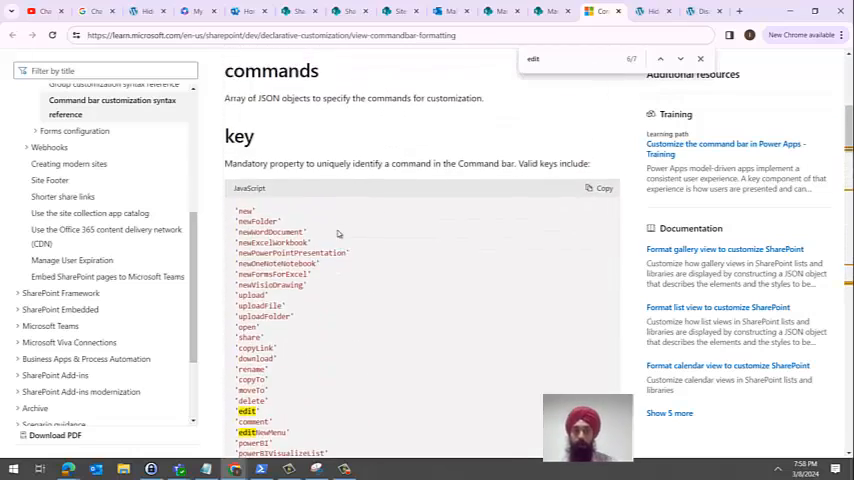
scroll("down", 3)
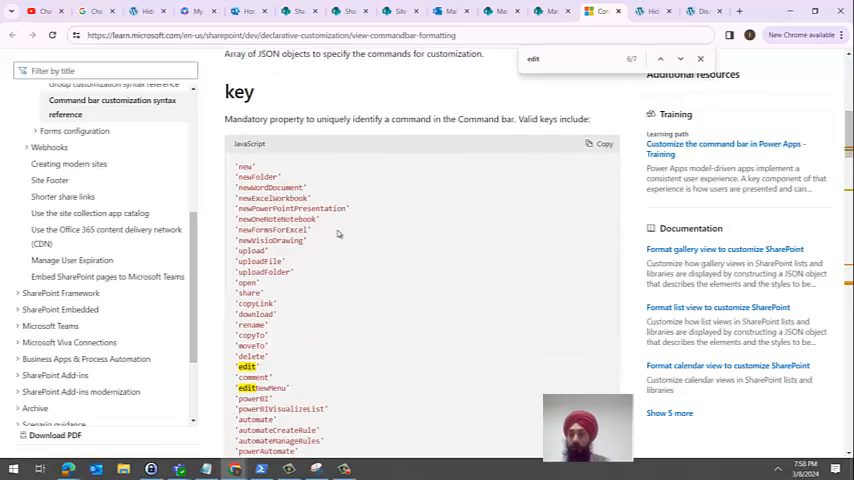